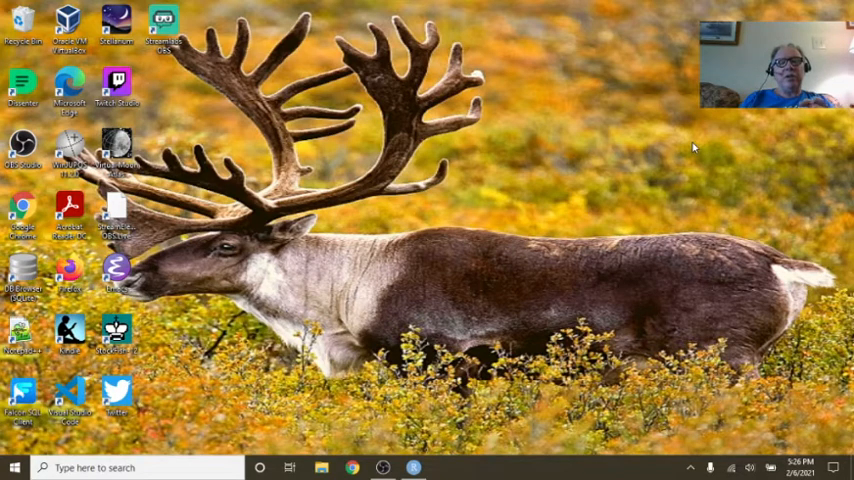
pyautogui.moveTo(710, 266)
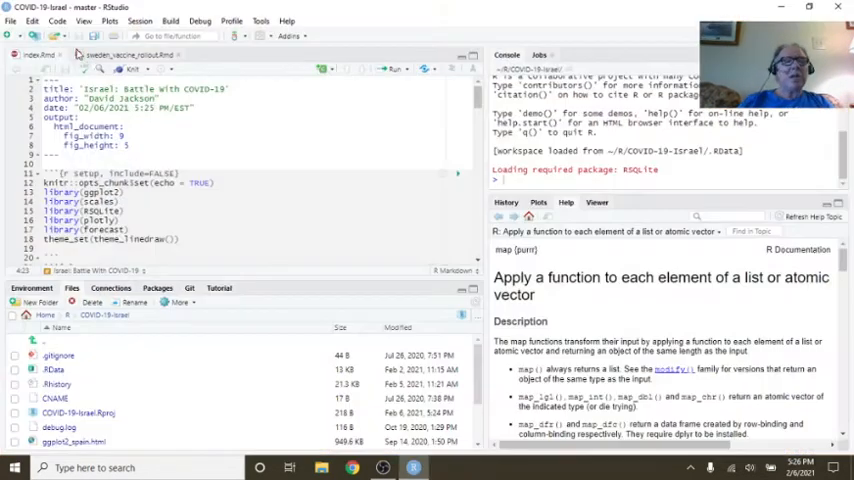
# - Scroll through index.Rmd's data, summary and plot chunks and knit it to index.html
pyautogui.scroll(-3)
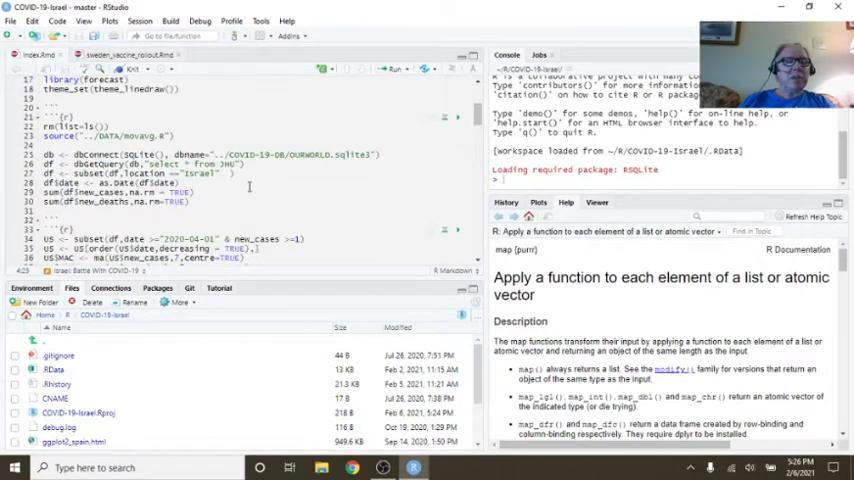
pyautogui.scroll(-3)
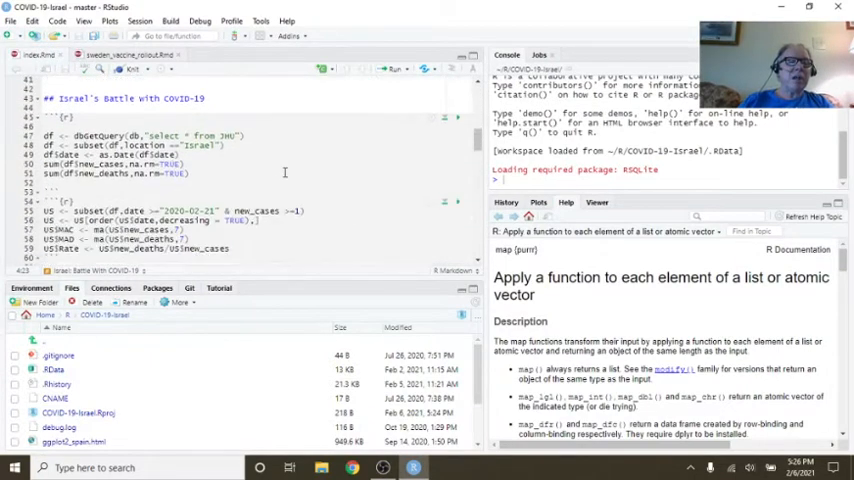
pyautogui.scroll(-3)
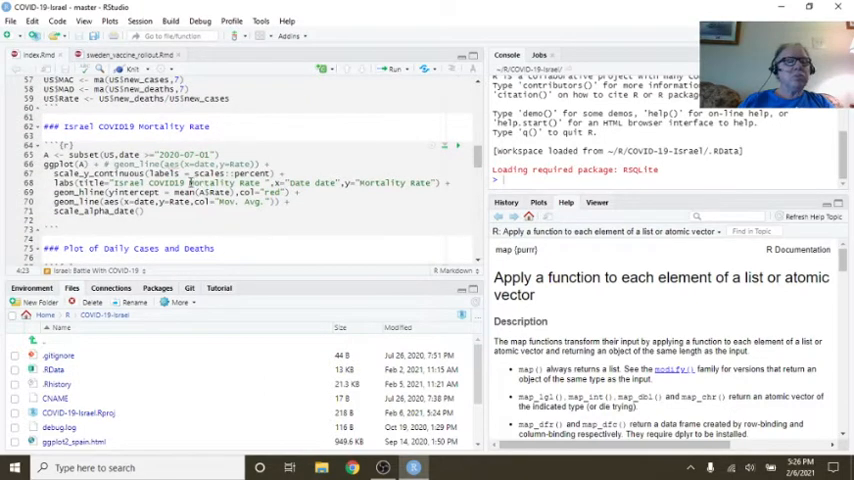
pyautogui.scroll(-3)
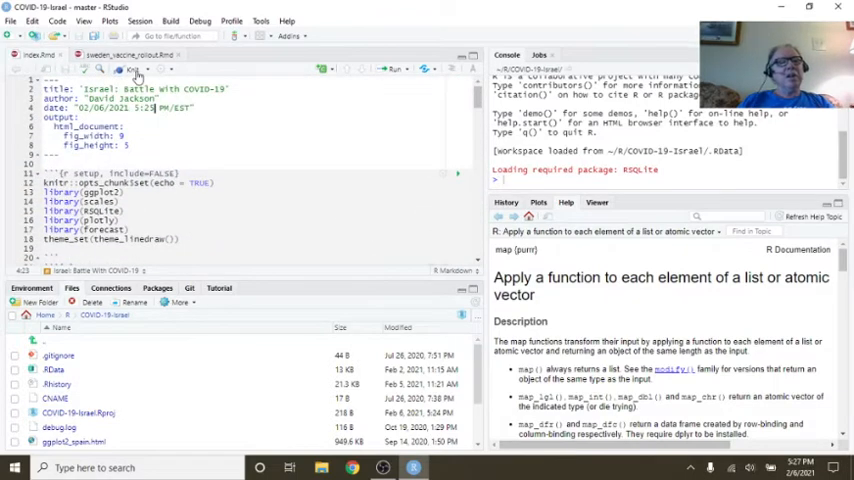
pyautogui.click(142, 68)
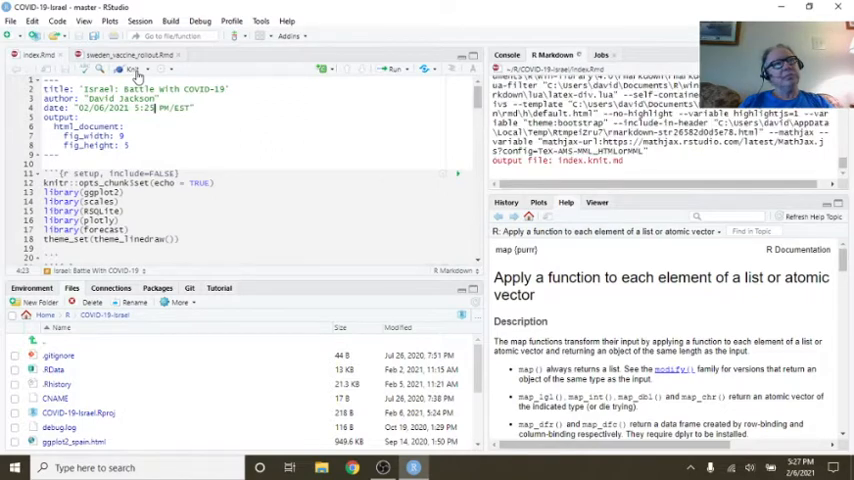
# - Review the knitted HTML report's case and death totals, marking the printed case total
pyautogui.click(156, 68)
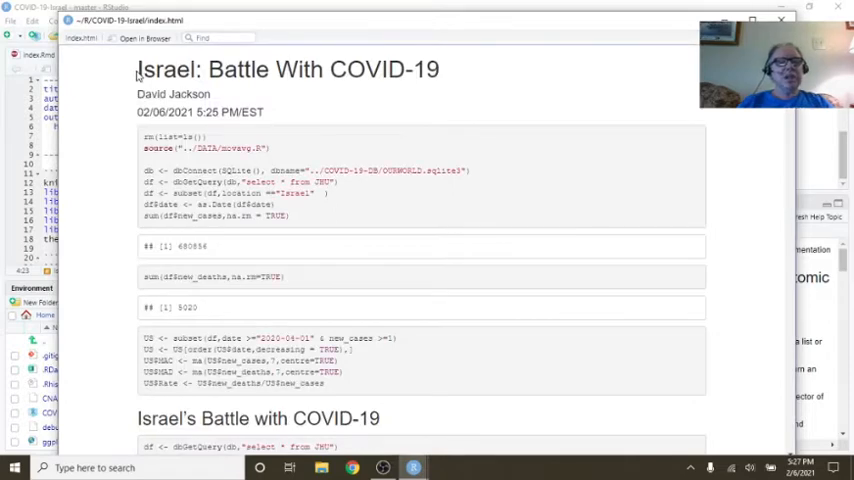
pyautogui.moveTo(192, 258)
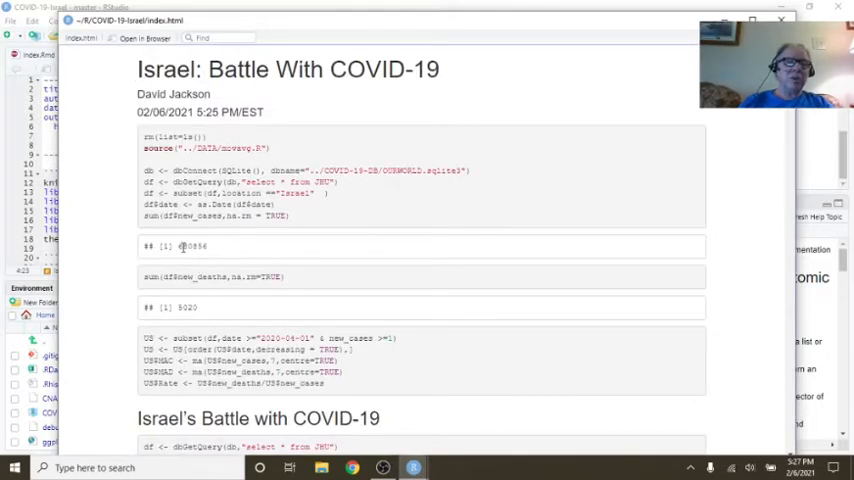
pyautogui.moveTo(248, 246)
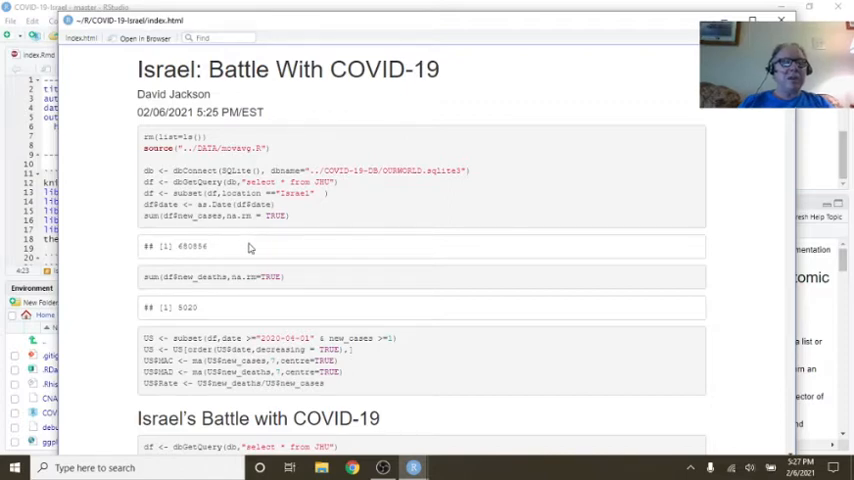
pyautogui.scroll(-3)
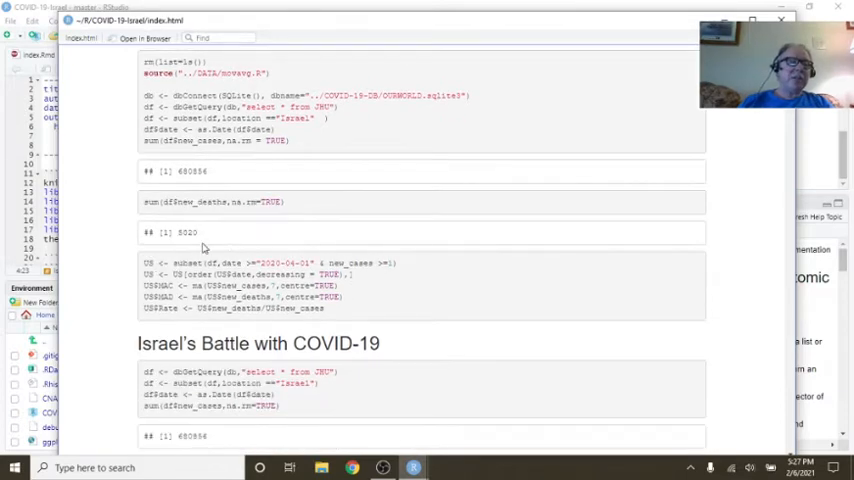
pyautogui.scroll(-3)
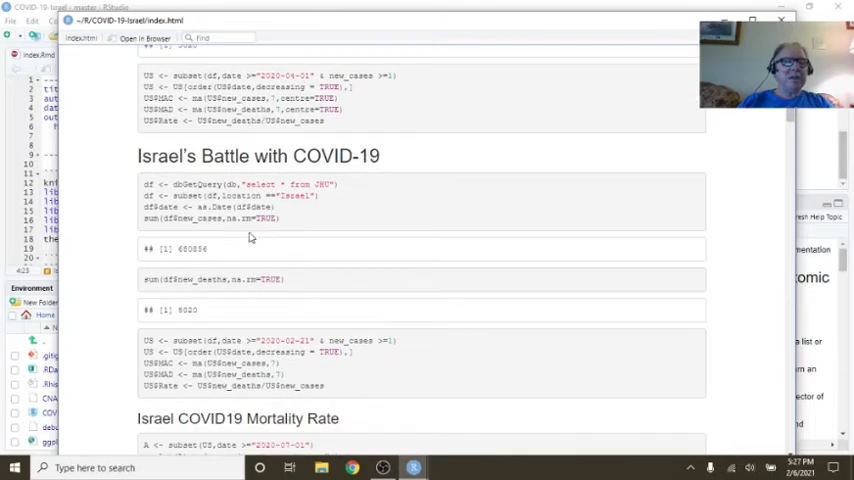
pyautogui.doubleClick(192, 248)
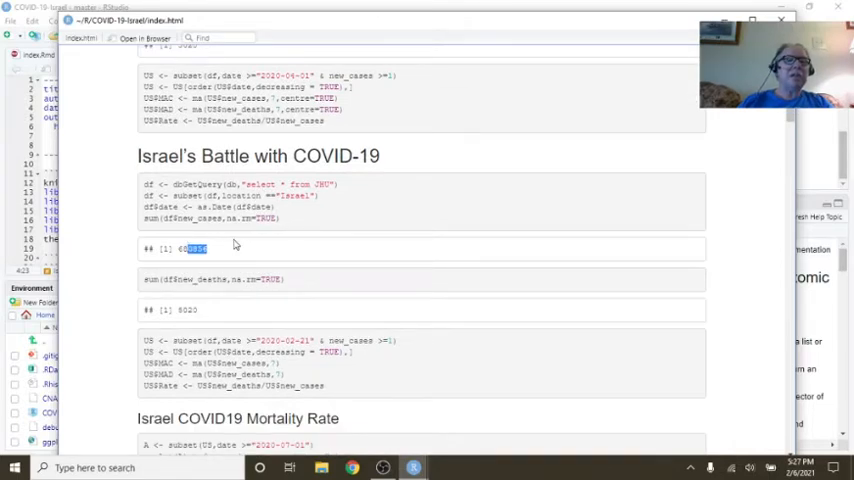
pyautogui.scroll(3)
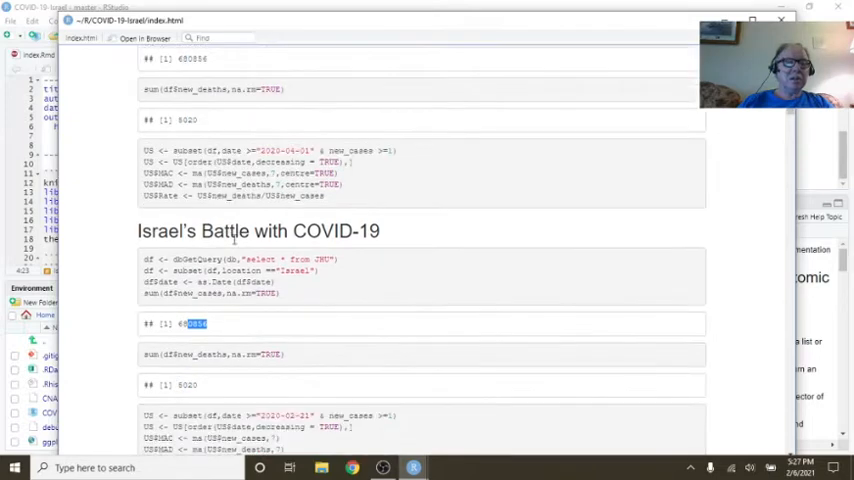
pyautogui.scroll(-3)
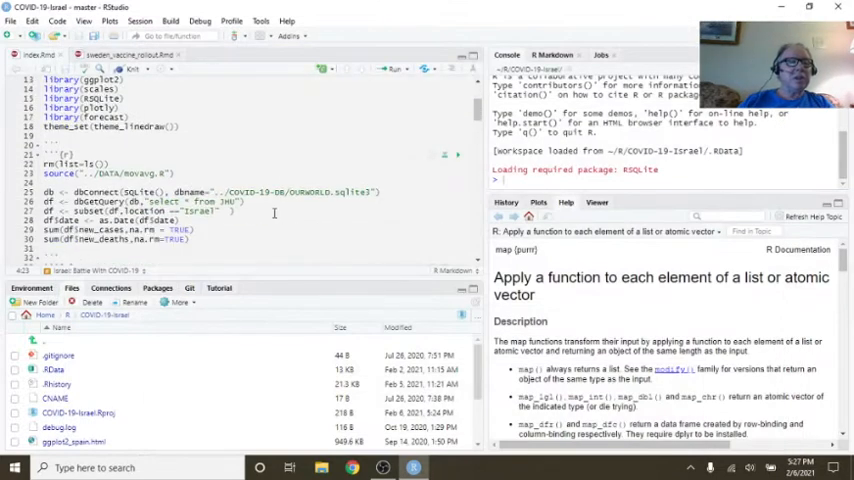
# - Scroll the Rmd source ahead of reopening the rendered index.html preview
pyautogui.scroll(-3)
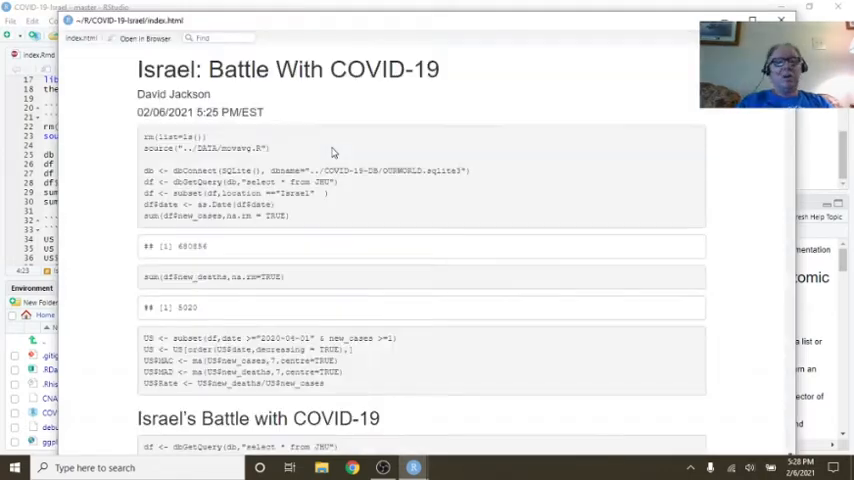
pyautogui.scroll(-3)
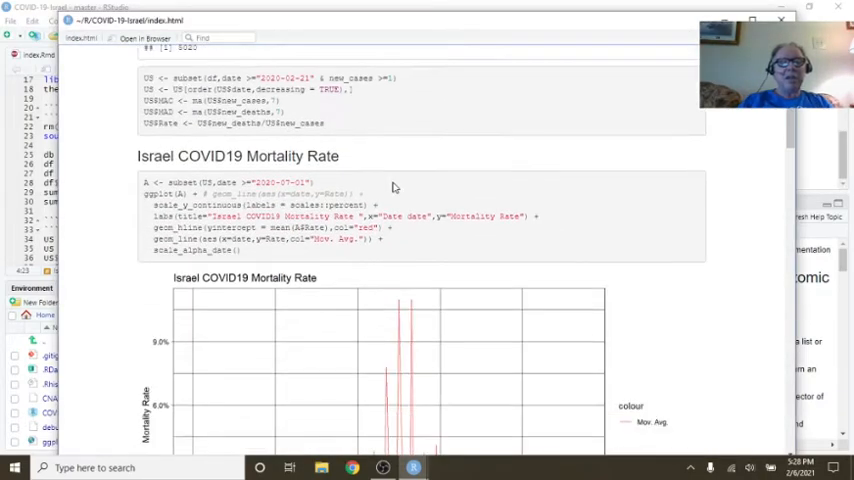
pyautogui.scroll(-3)
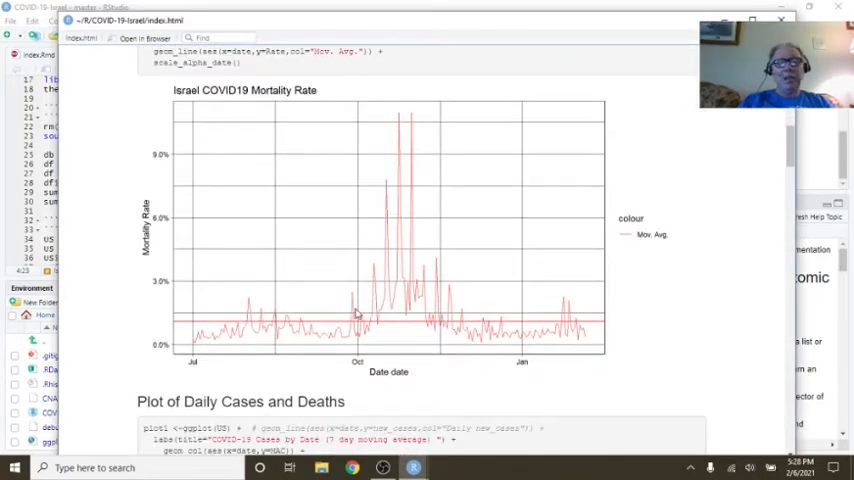
pyautogui.moveTo(558, 324)
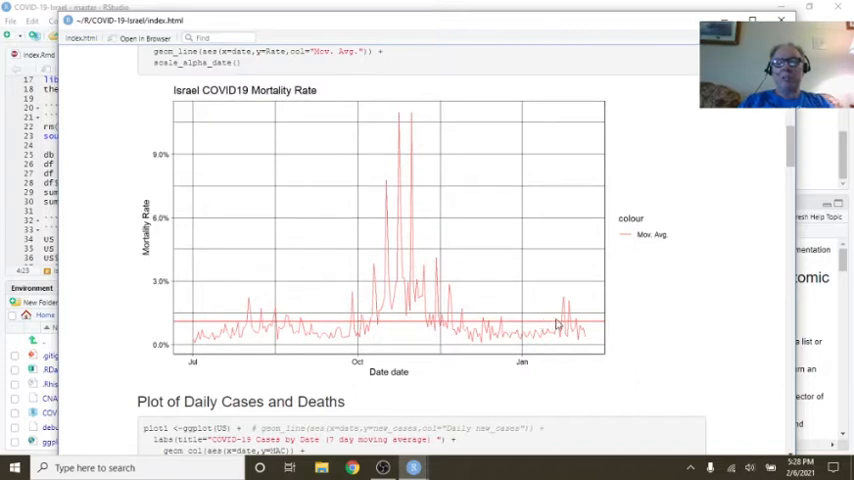
pyautogui.scroll(-3)
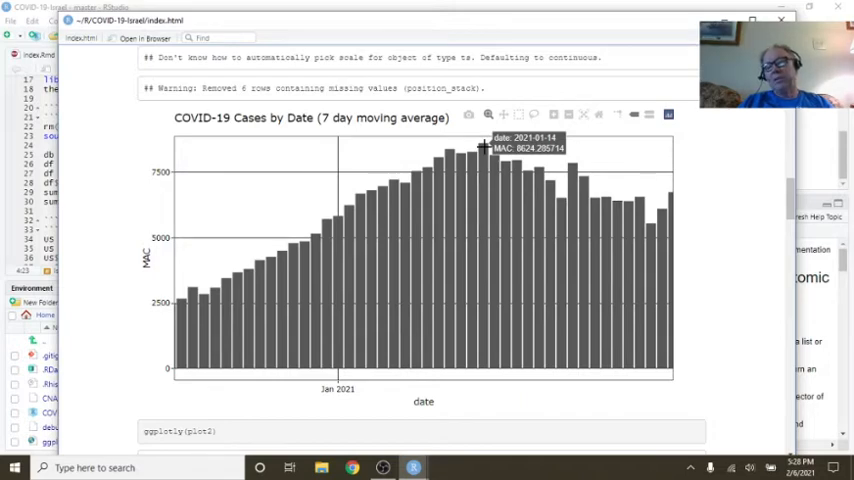
pyautogui.moveTo(542, 140)
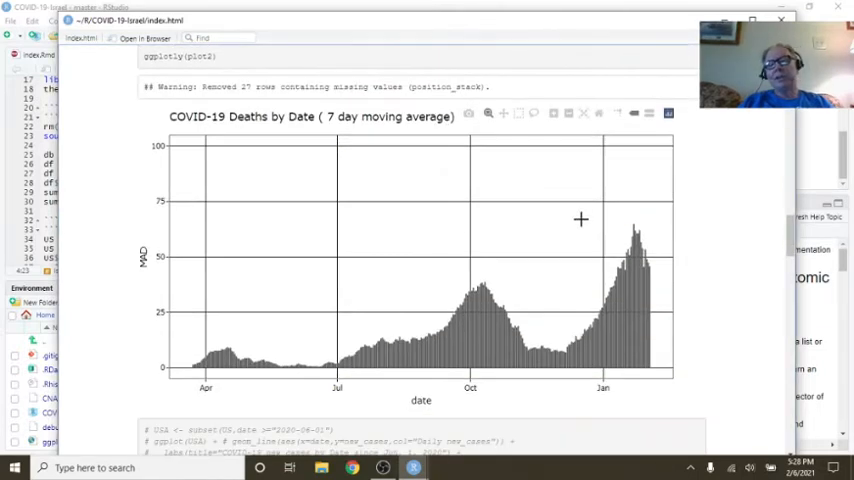
pyautogui.moveTo(634, 244)
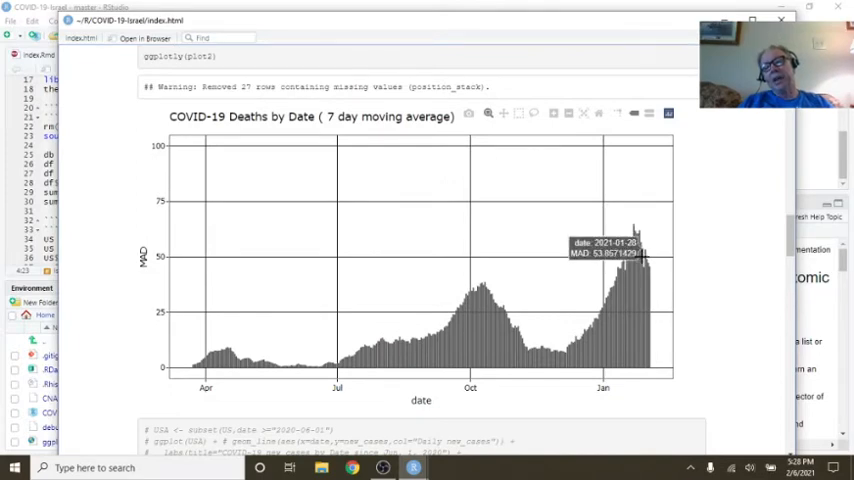
# - Zoom the 7-day deaths chart into the January 2021 peak, then move to the Weekly new_cases plot
pyautogui.moveTo(588, 196); pyautogui.dragTo(672, 384)
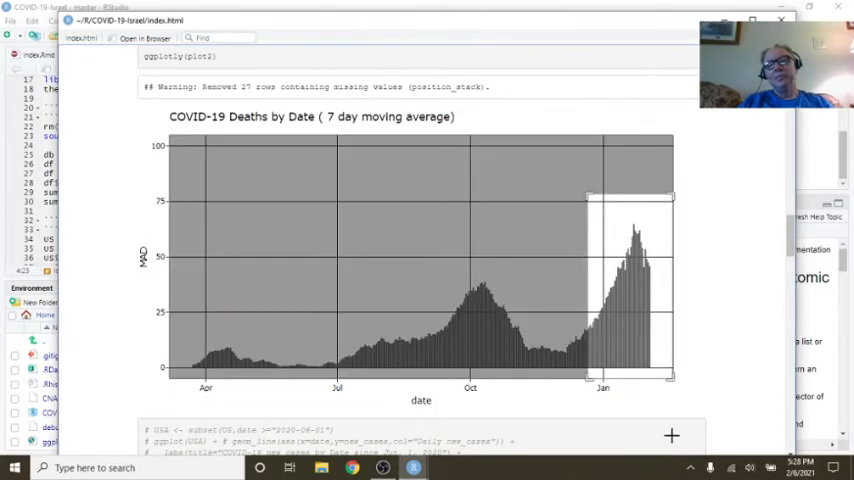
pyautogui.moveTo(588, 196); pyautogui.dragTo(672, 384)
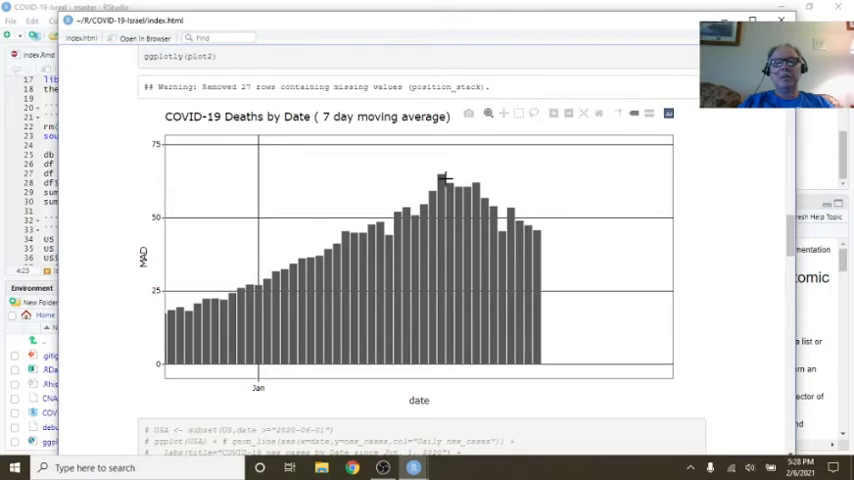
pyautogui.moveTo(438, 176)
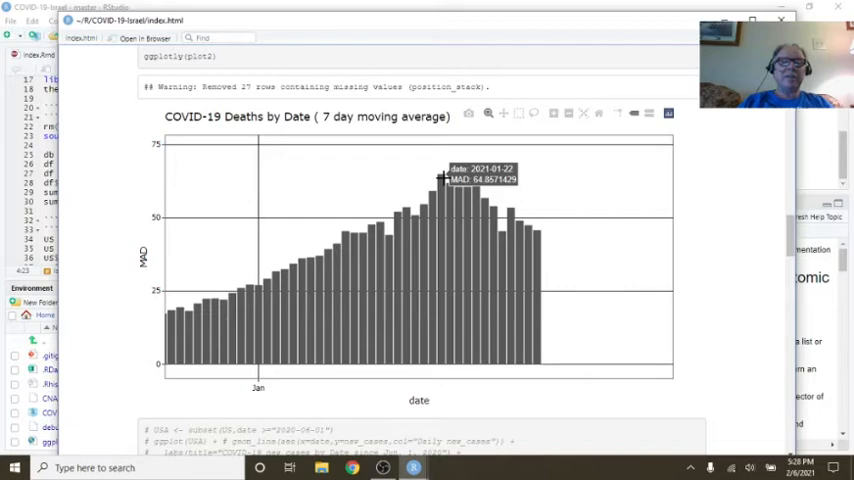
pyautogui.moveTo(528, 240)
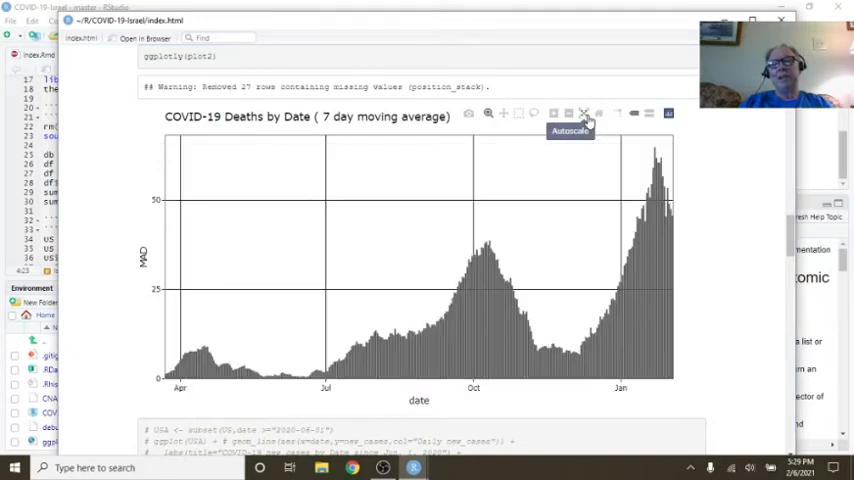
pyautogui.scroll(-3)
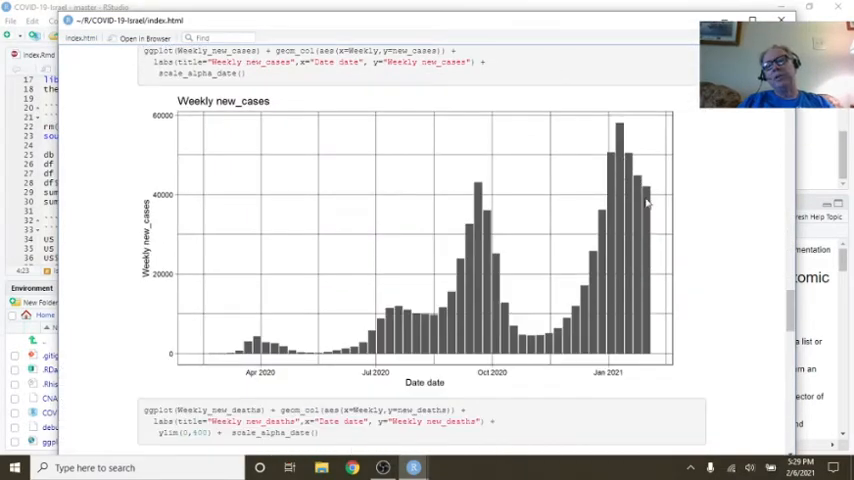
pyautogui.moveTo(652, 212)
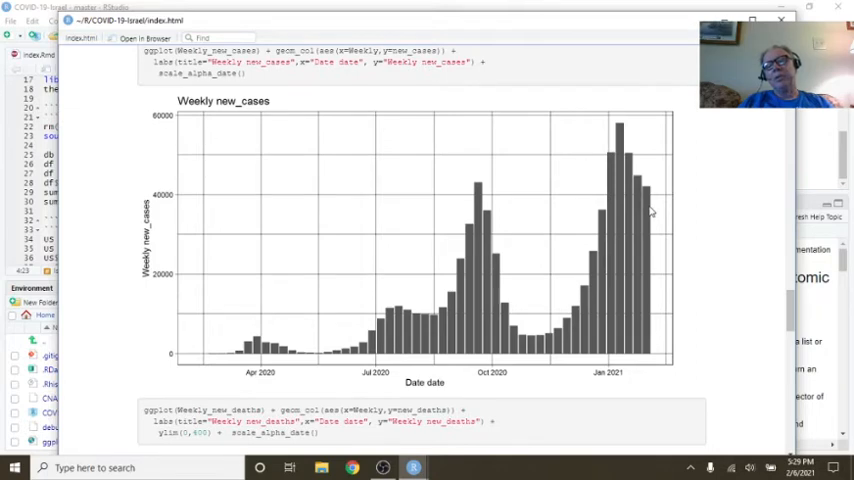
pyautogui.moveTo(656, 208)
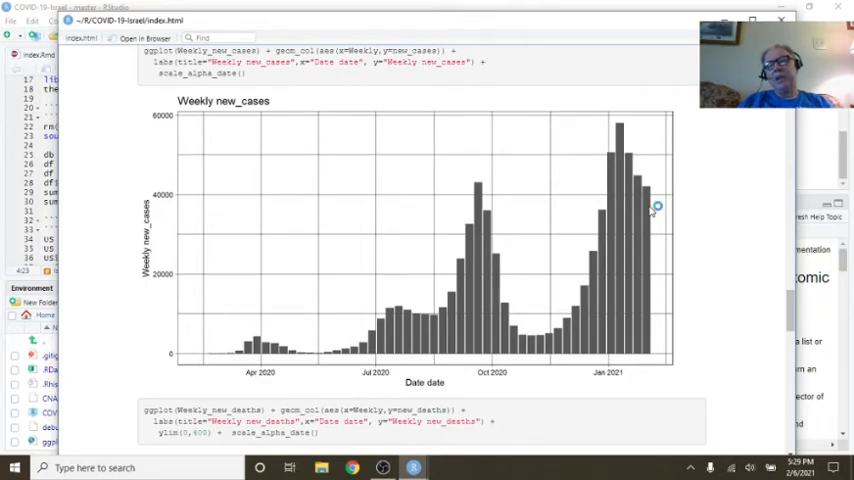
# - Scroll the preview through the Weekly new_deaths and Monthly new_cases charts
pyautogui.scroll(-3)
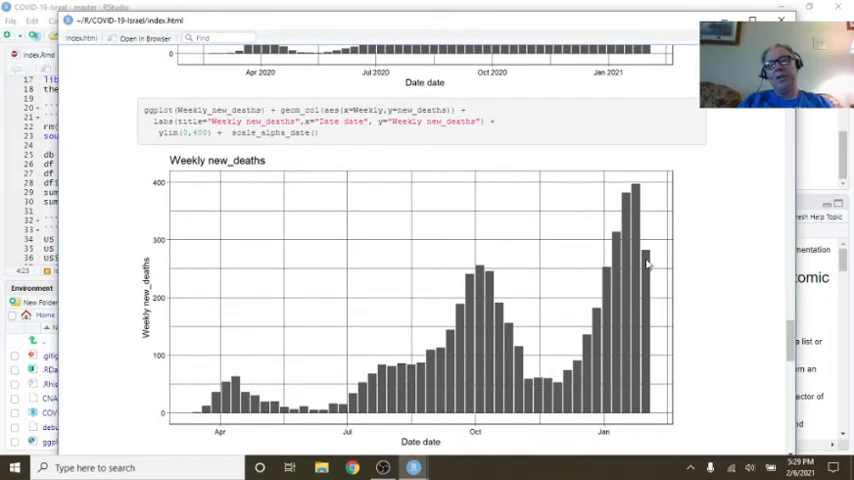
pyautogui.scroll(-3)
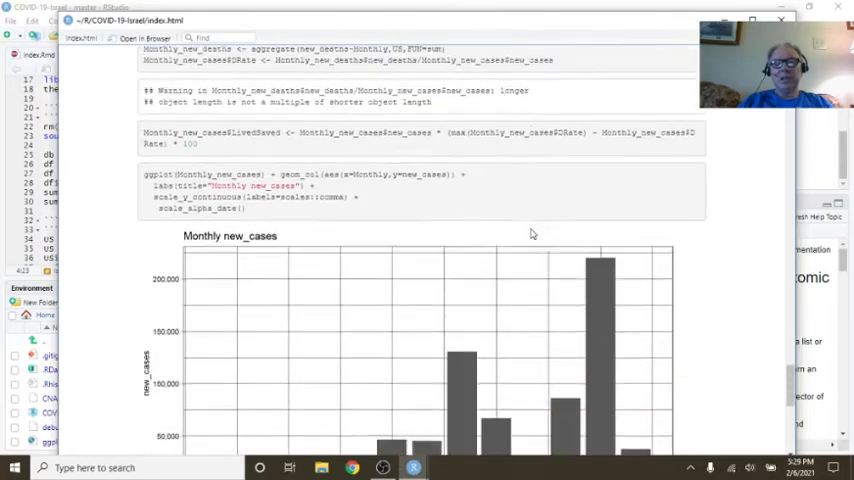
pyautogui.scroll(-3)
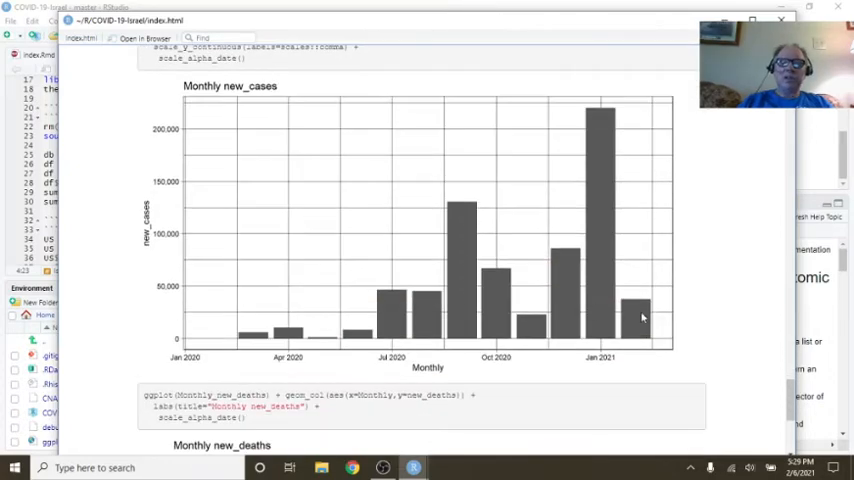
pyautogui.moveTo(636, 316)
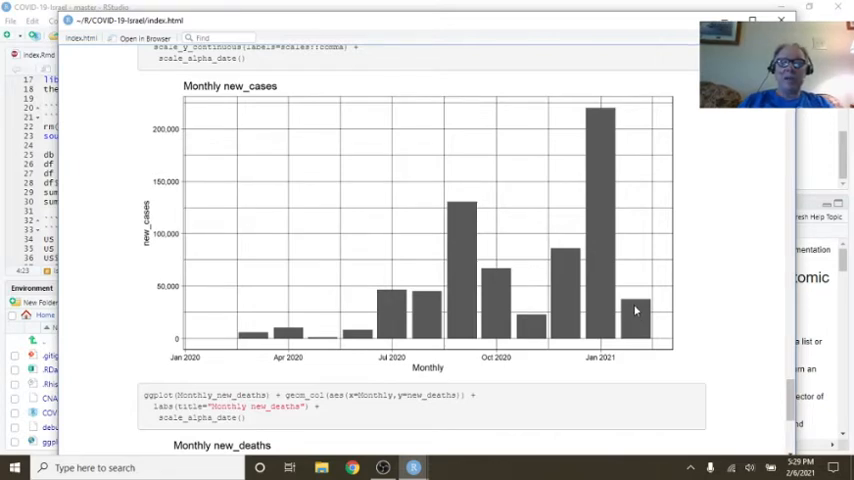
pyautogui.scroll(-3)
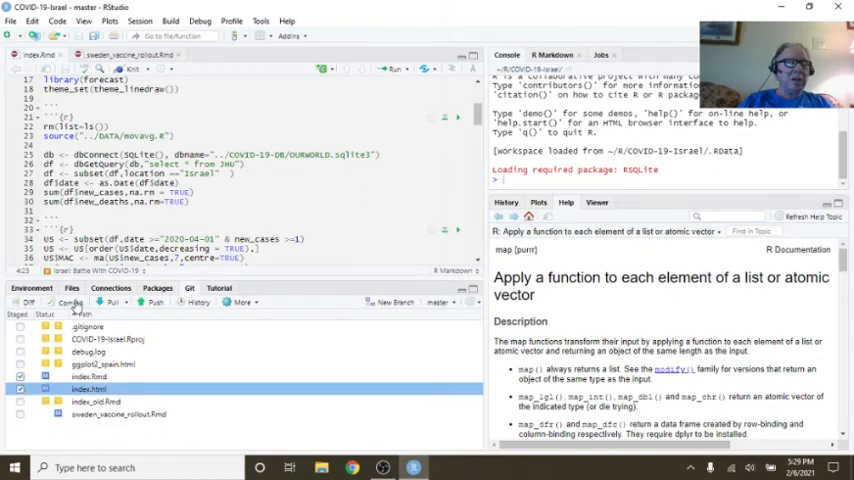
# - Commit the changed report files from Review Changes with message 'Updated 2021-02-06'
pyautogui.click(68, 304)
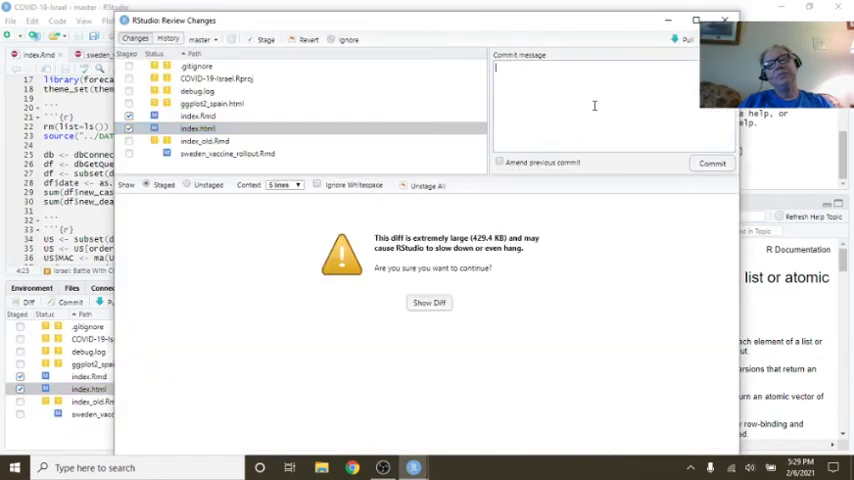
pyautogui.write('Updated 2021-0')
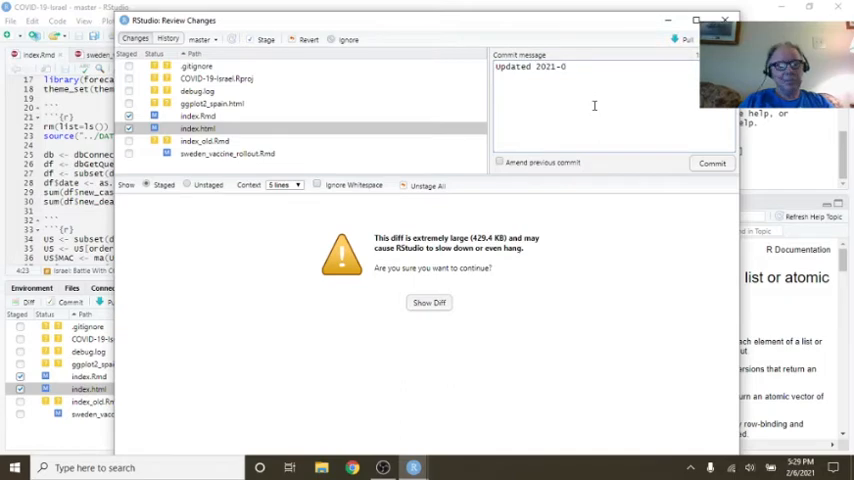
pyautogui.write('2-06')
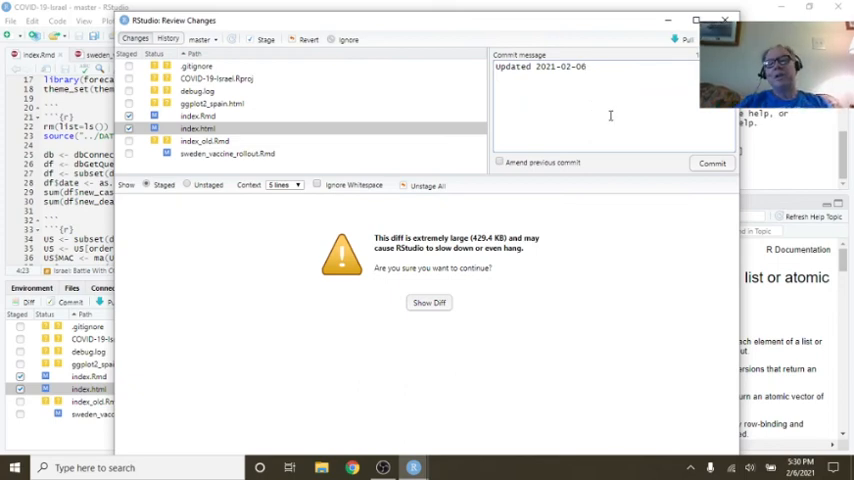
pyautogui.click(710, 164)
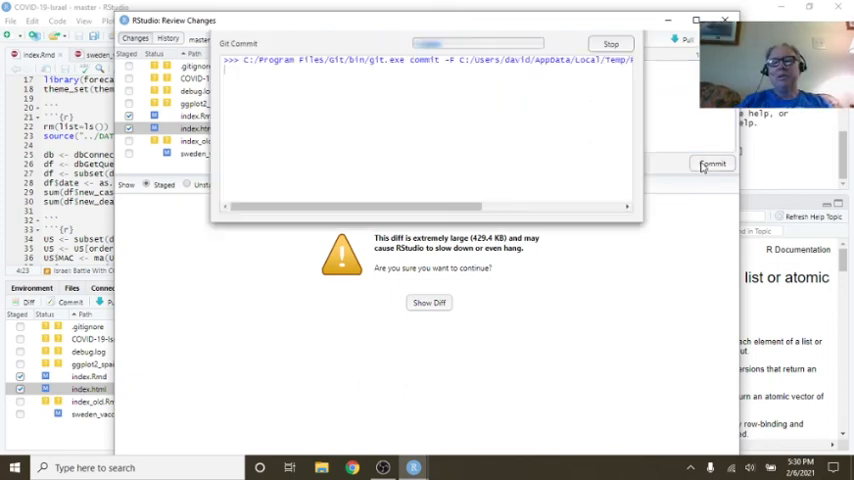